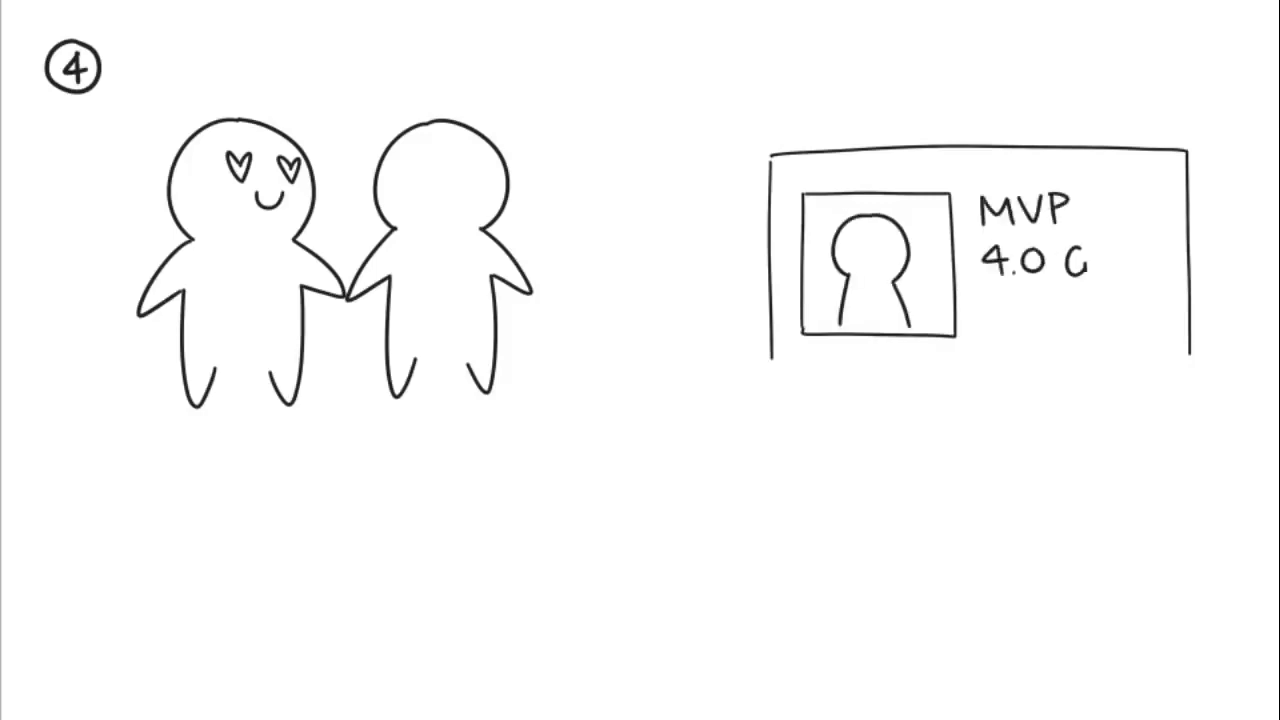
pyautogui.write('PA Harvard')
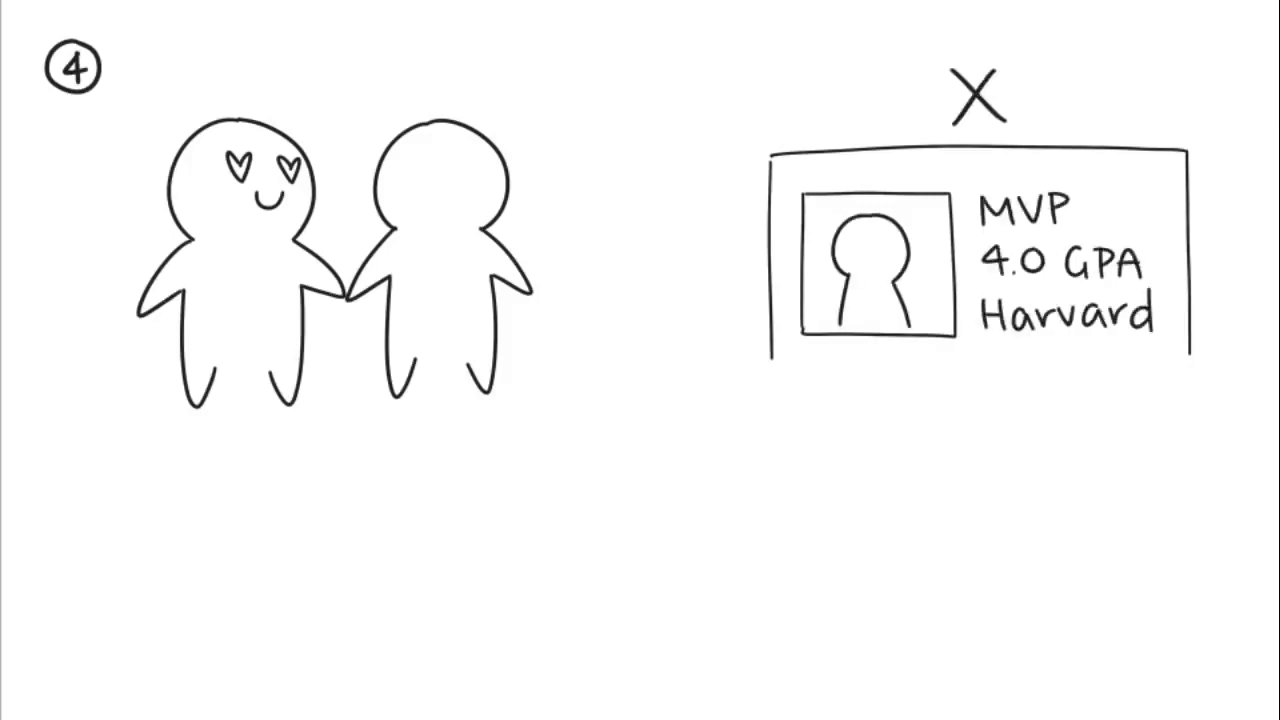